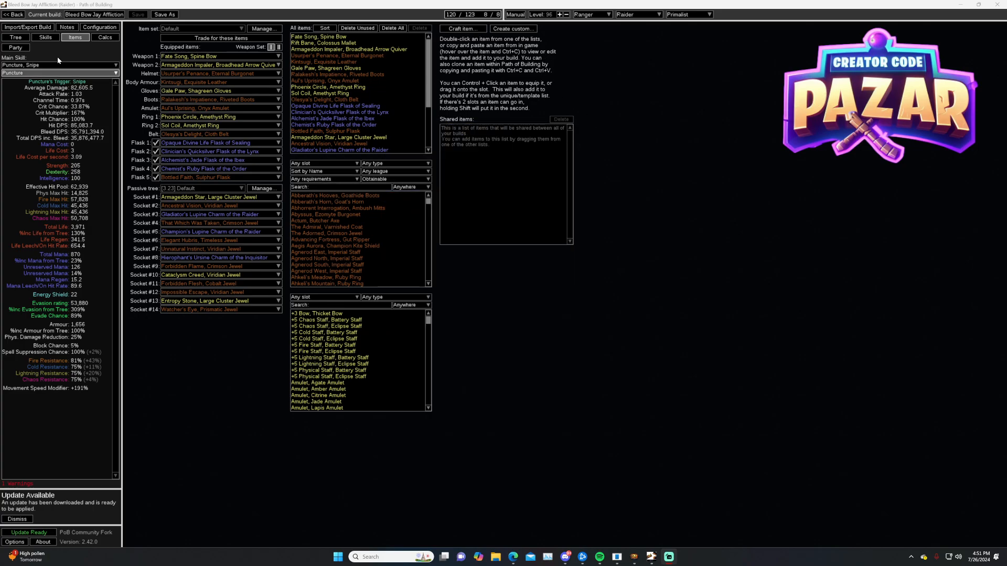
Return to the build list and scroll through the Update Ready changelog from 2.46.0 down to 2.44.0
click(12, 14)
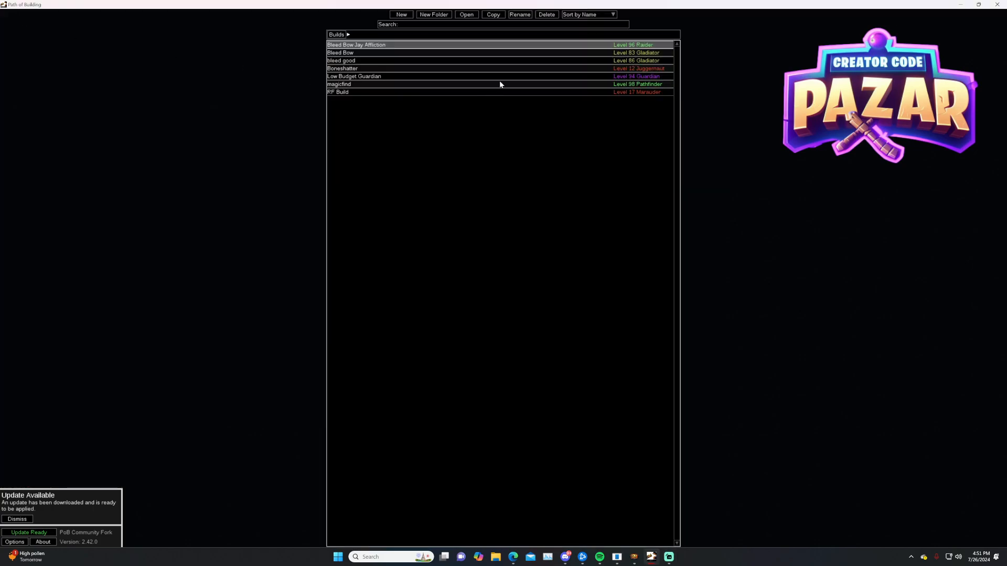
mouse_move(525, 49)
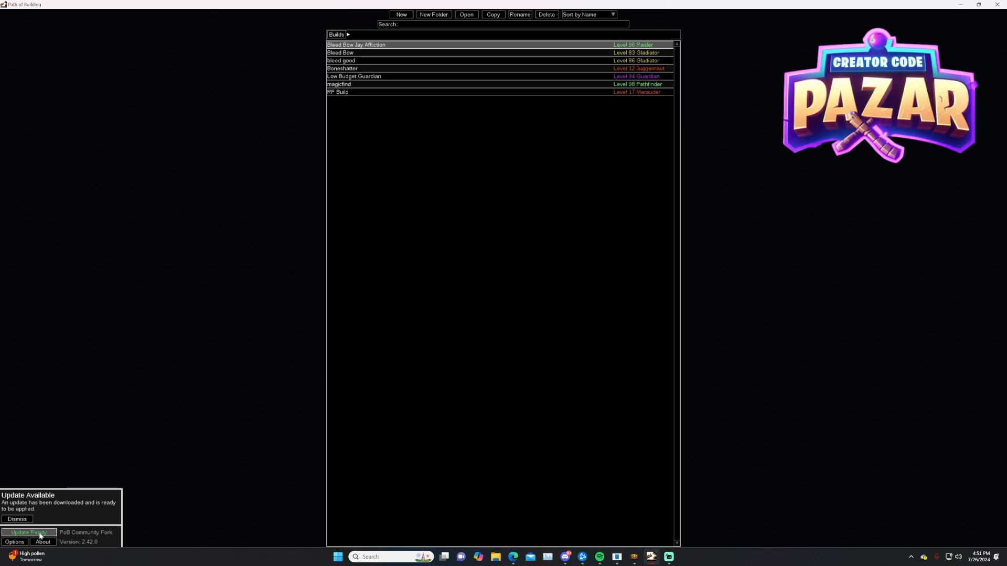
mouse_move(75, 534)
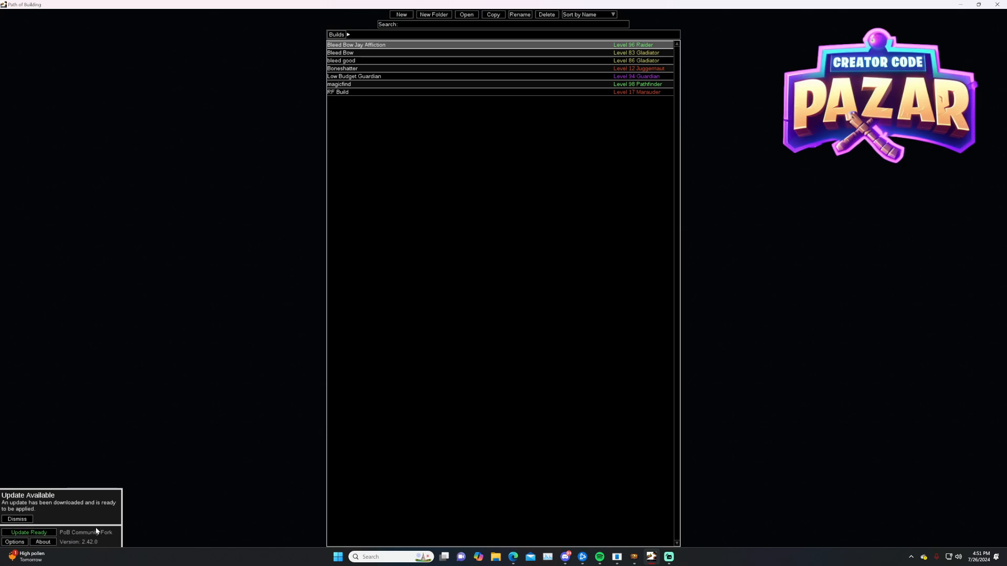
click(28, 533)
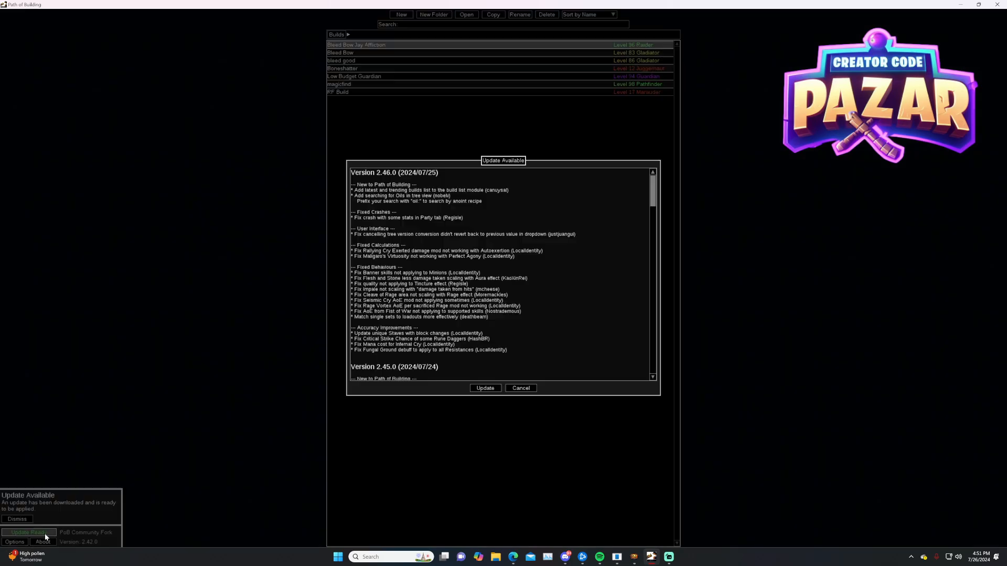
scroll(down, 3)
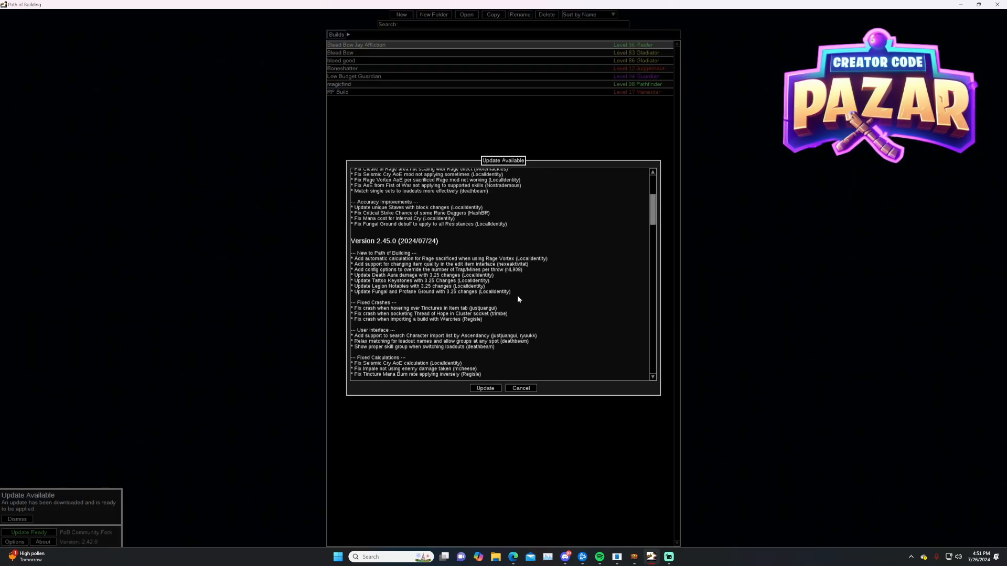
scroll(down, 3)
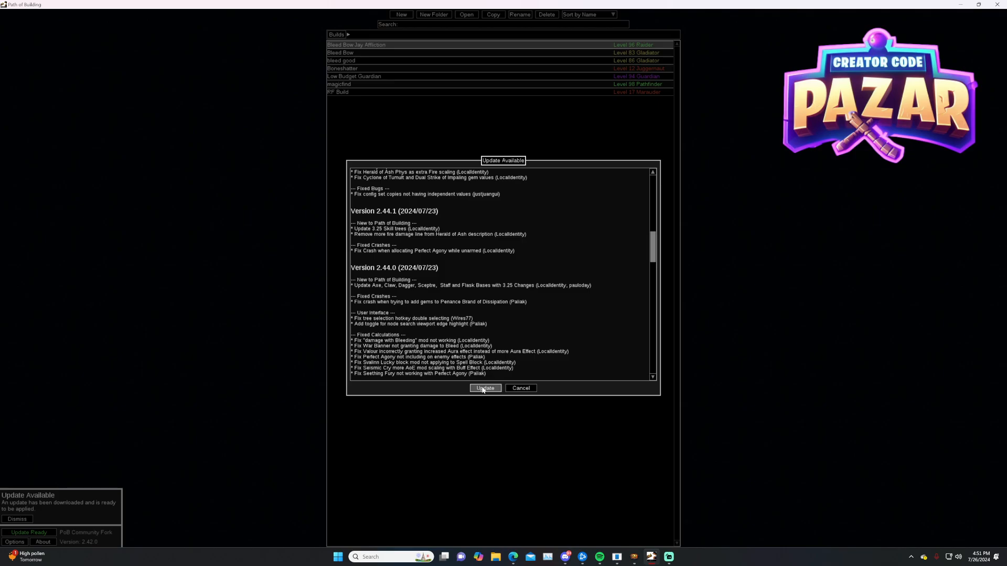
Confirm the Update Available dialog so the program restarts on version 2.46.0
click(485, 388)
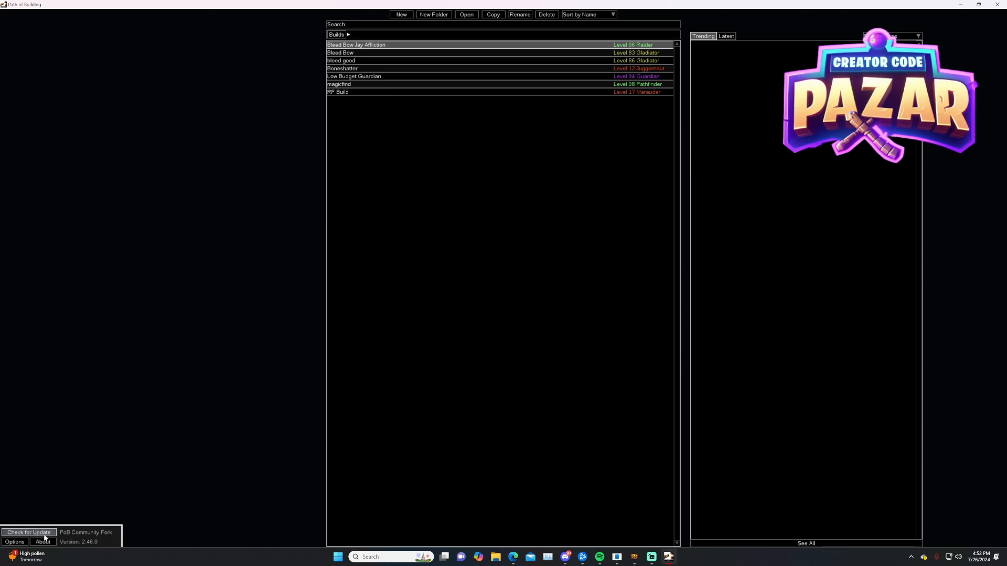
mouse_move(110, 470)
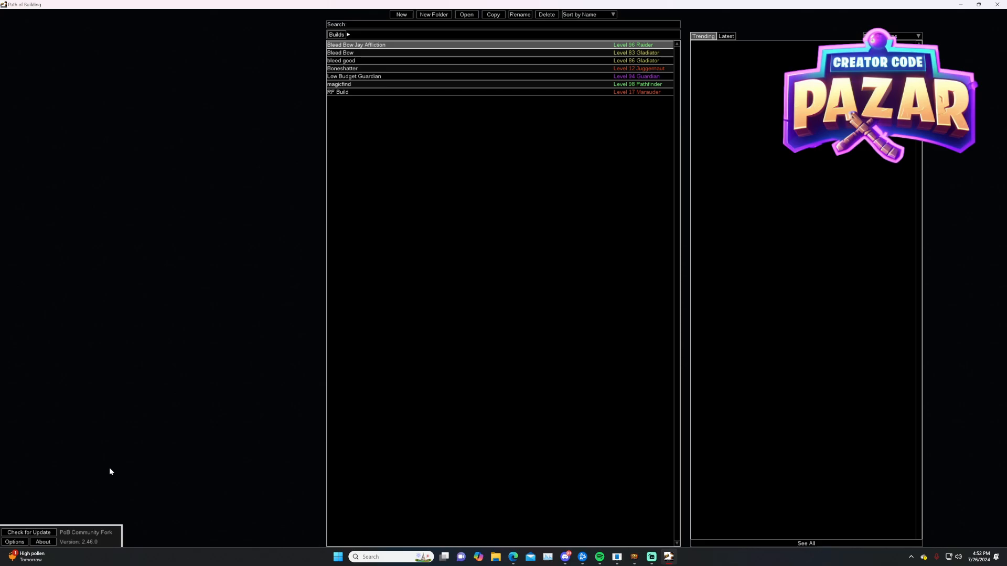
mouse_move(117, 473)
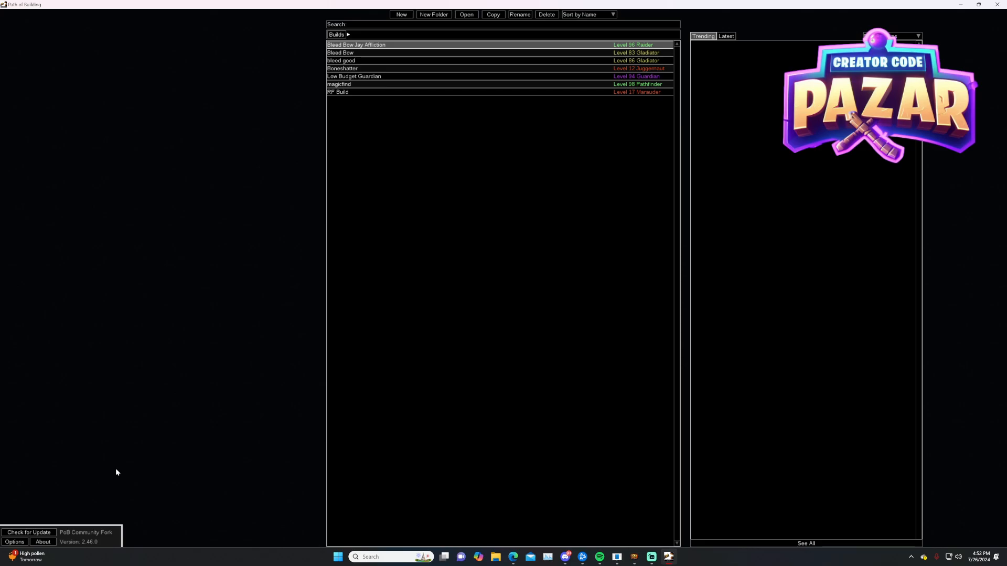
Run Check for Update and get the 'No update available' notice on 2.46.0
click(28, 533)
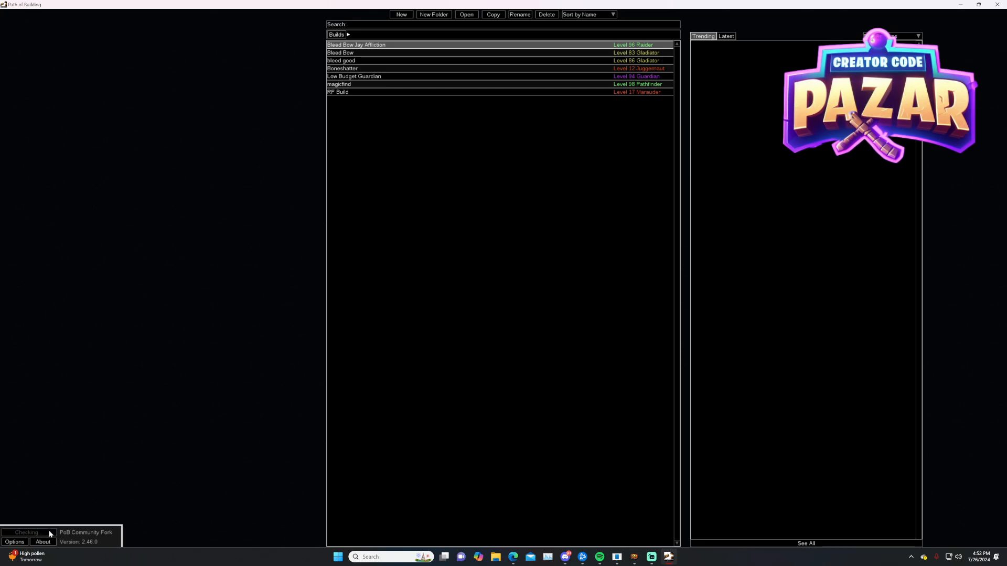
mouse_move(365, 462)
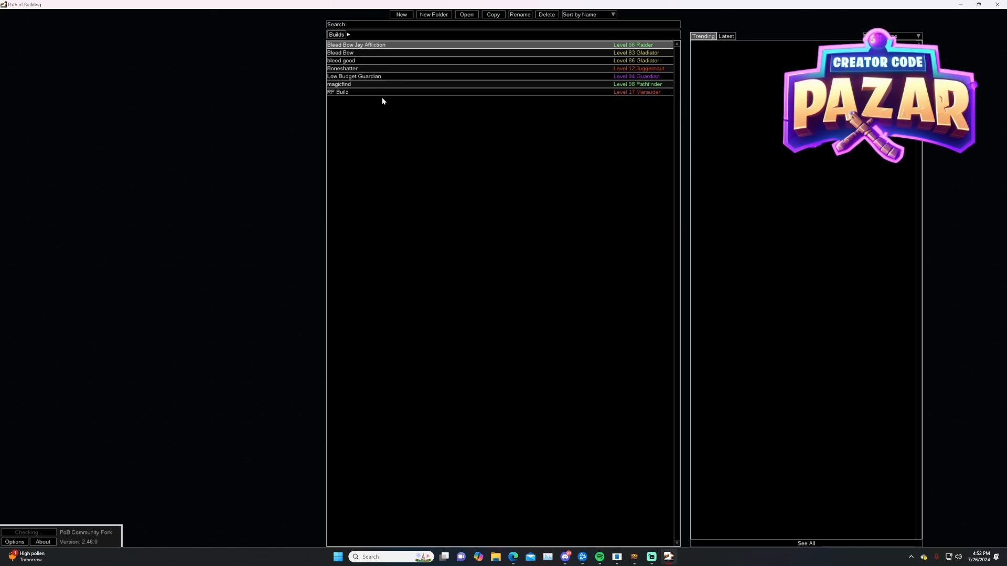
mouse_move(388, 107)
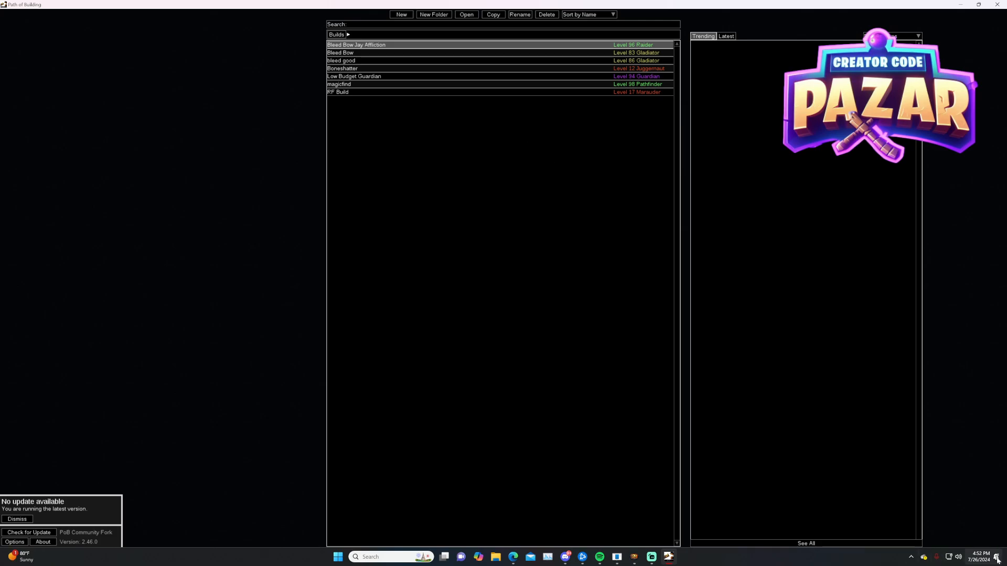
mouse_move(991, 527)
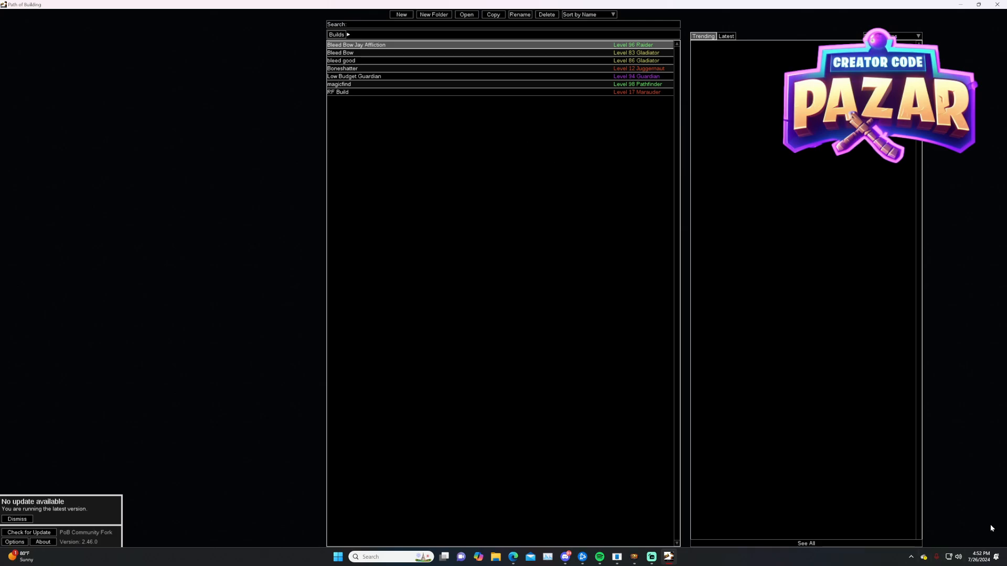